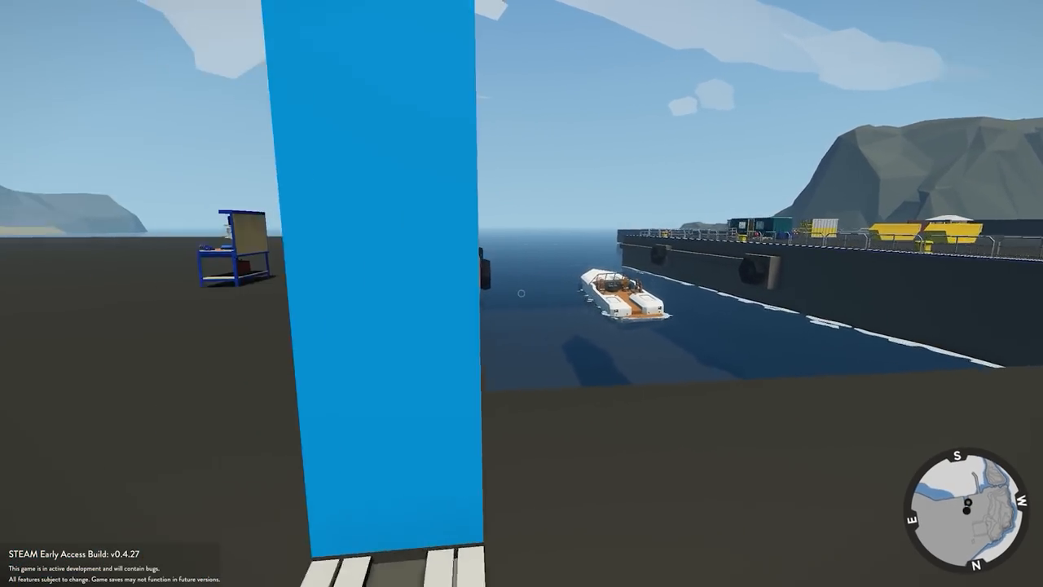
mouse_move(521, 294)
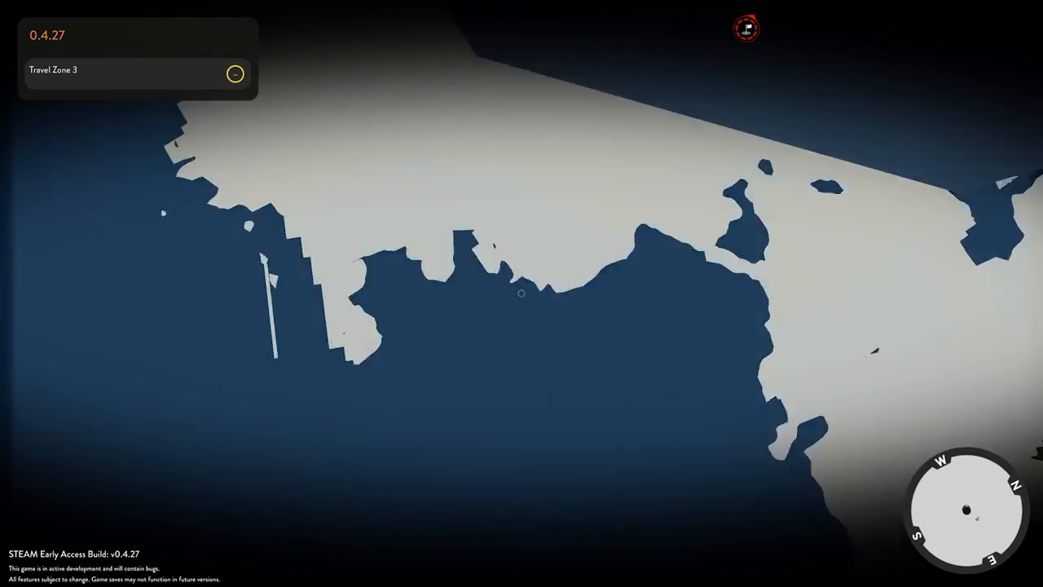
Zoom the view while looking over the coastline around Travel Zone 3
scroll(down, 3)
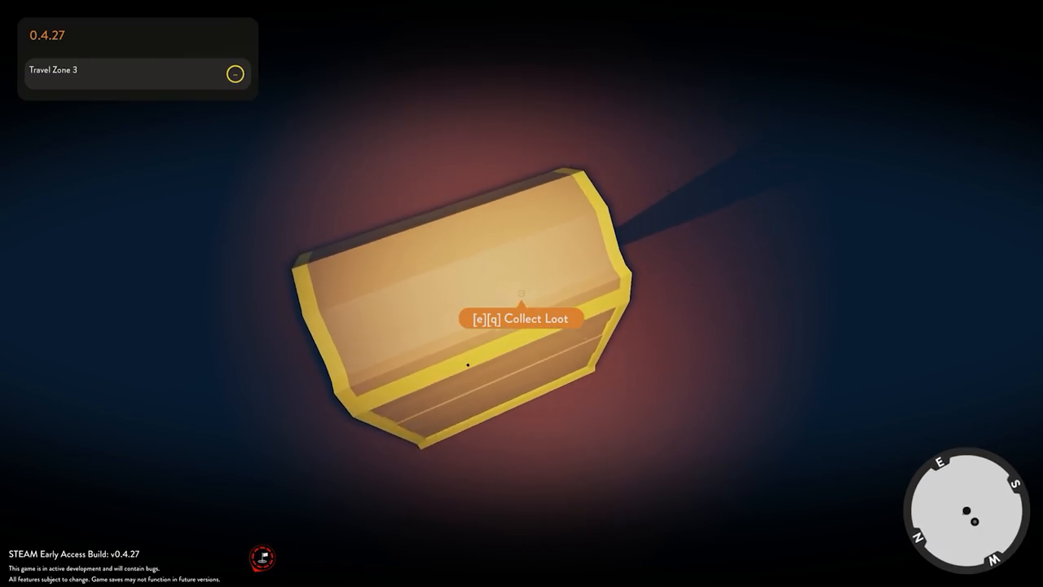
Collect the chest's loot with E and receive the $10000 cash reward
key(e)
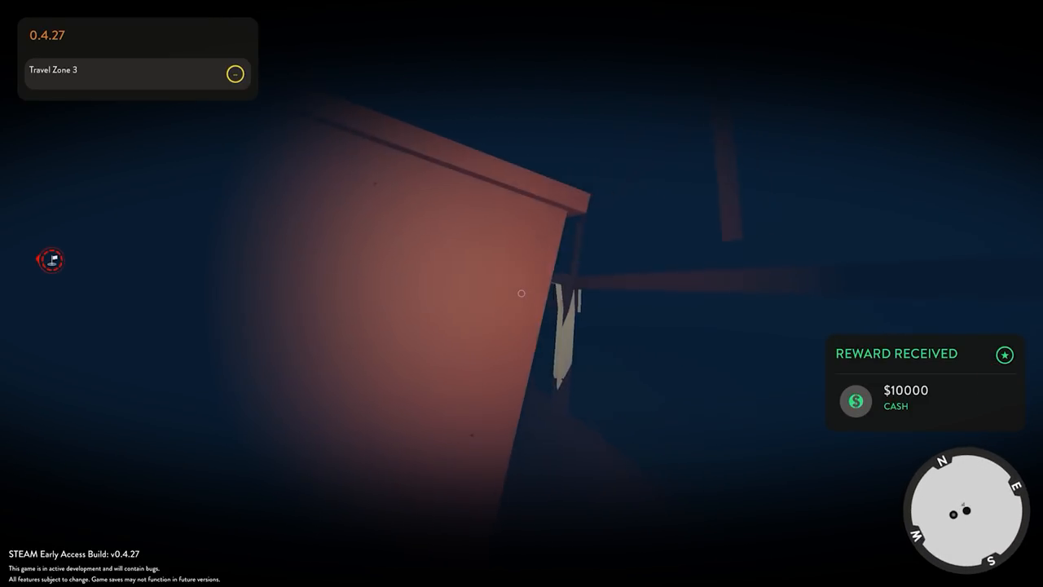
mouse_move(521, 293)
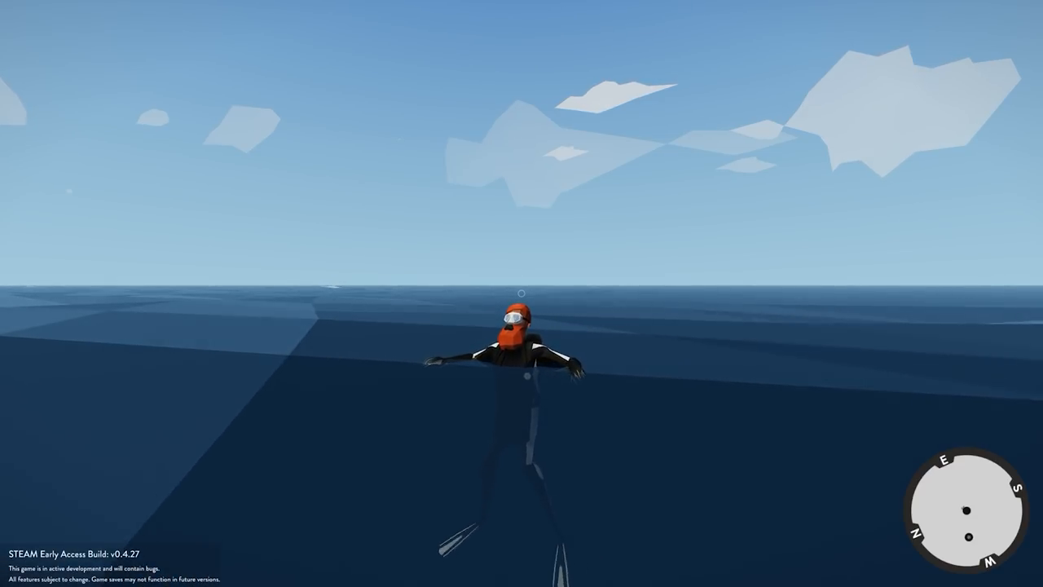
Bring up the map with M to locate the HMS Mabelton wreck marker
key(m)
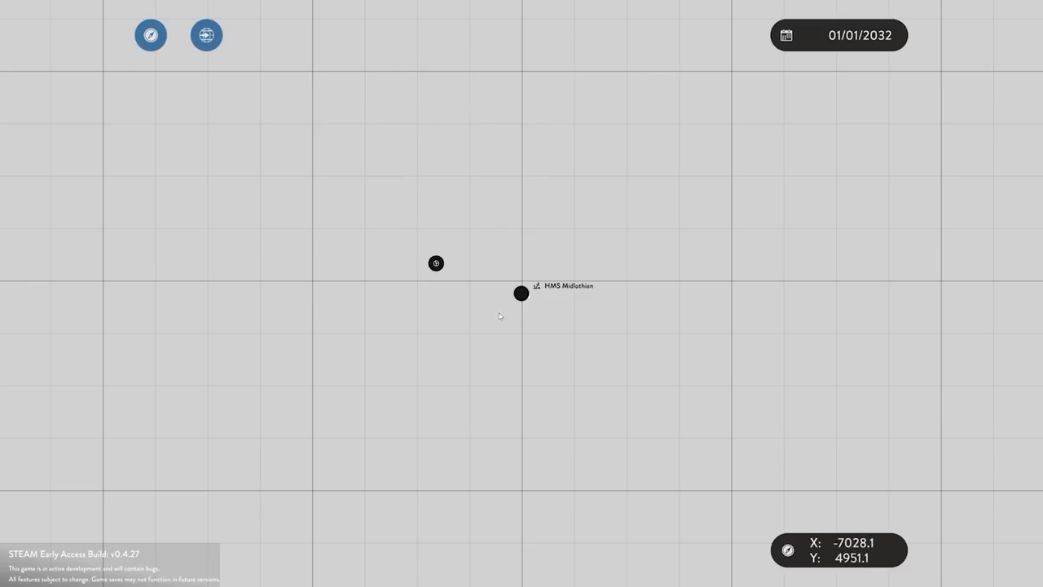
mouse_move(633, 318)
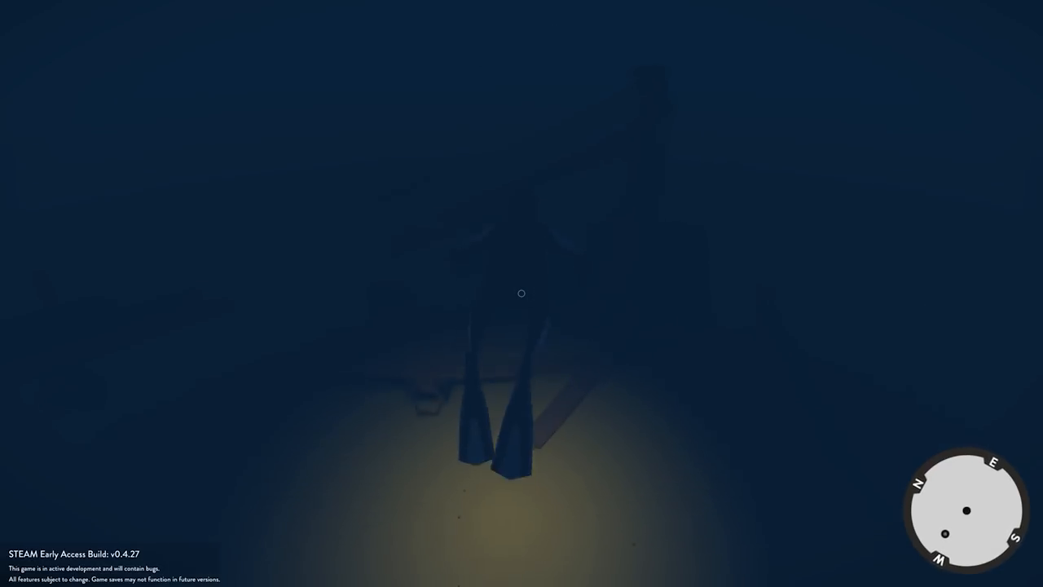
mouse_move(522, 293)
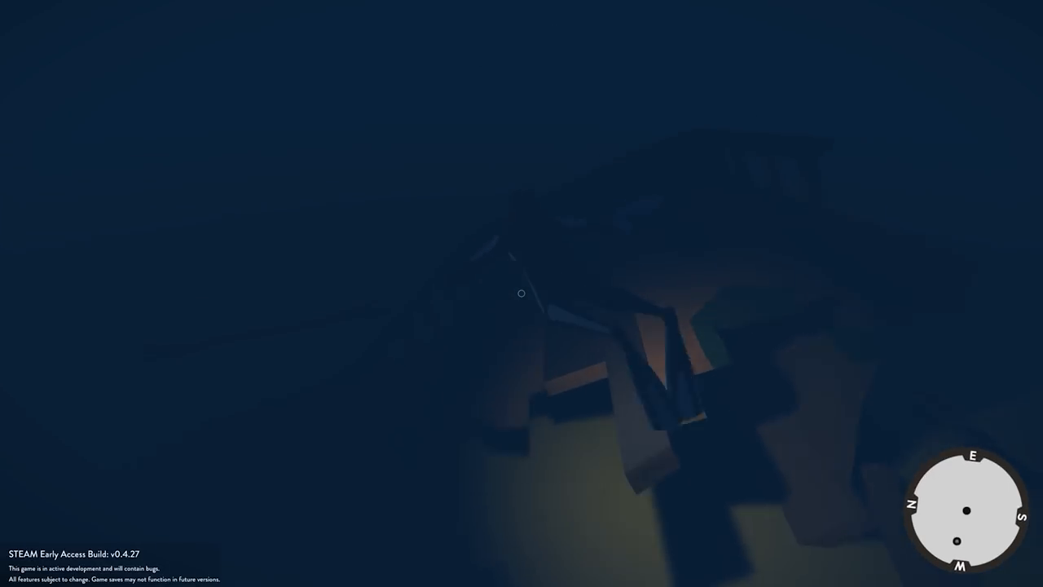